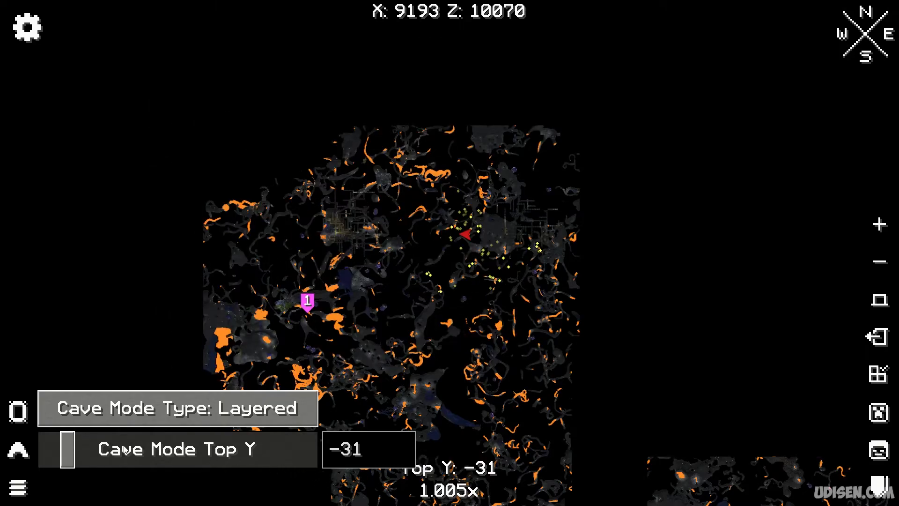
Drag the Cave Mode Top Y slider to -31 with Cave Mode Type set to Layered.
{"action": "left_click_drag", "start_coordinate": [59, 449], "coordinate": [170, 448]}
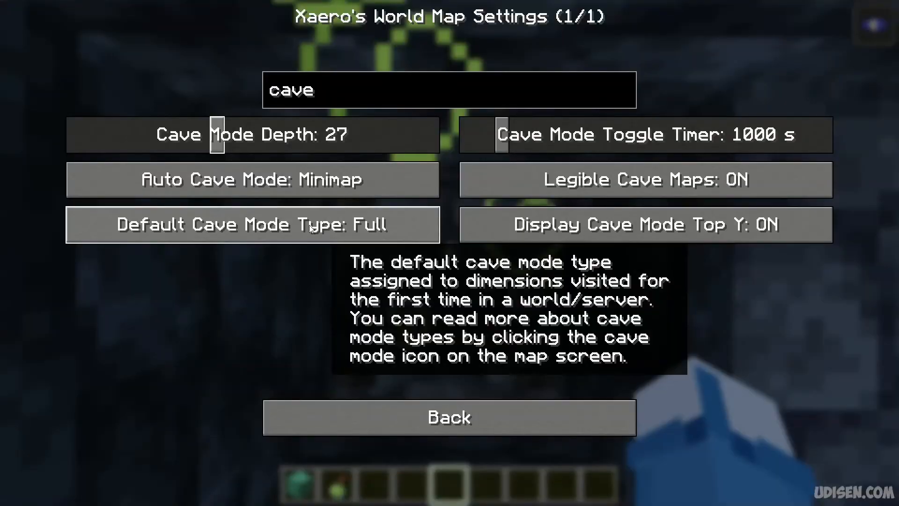
Return from World Map Settings to the map in Layered cave mode at top Y -32.
{"action": "left_click", "coordinate": [449, 417]}
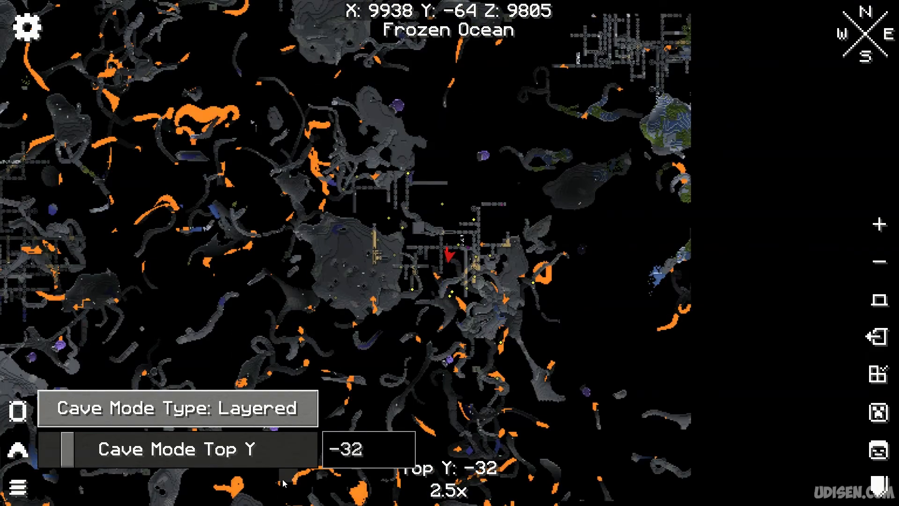